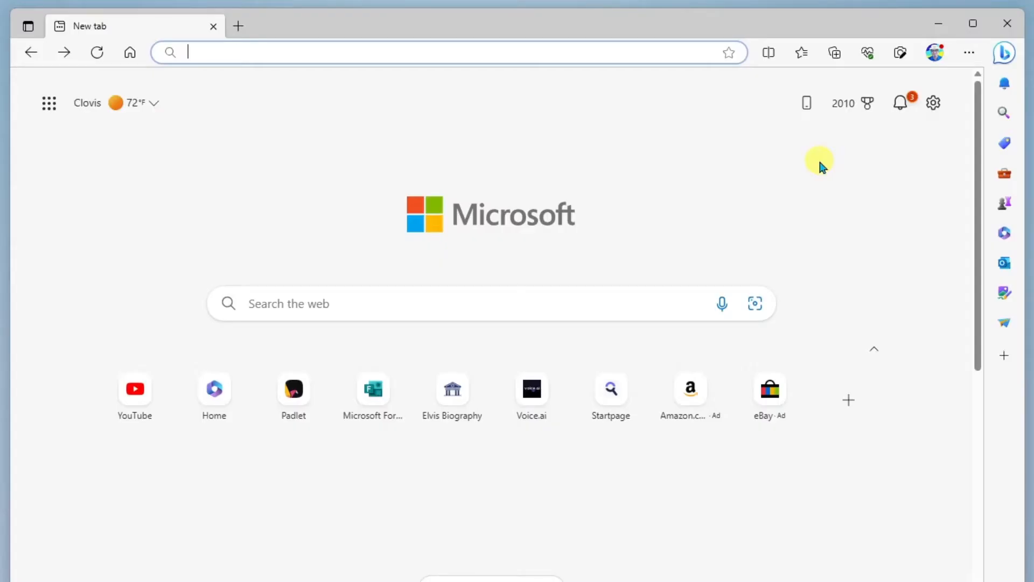
# - Navigate to office.com and bring up the Microsoft 365 app launcher
pyautogui.click(442, 52)
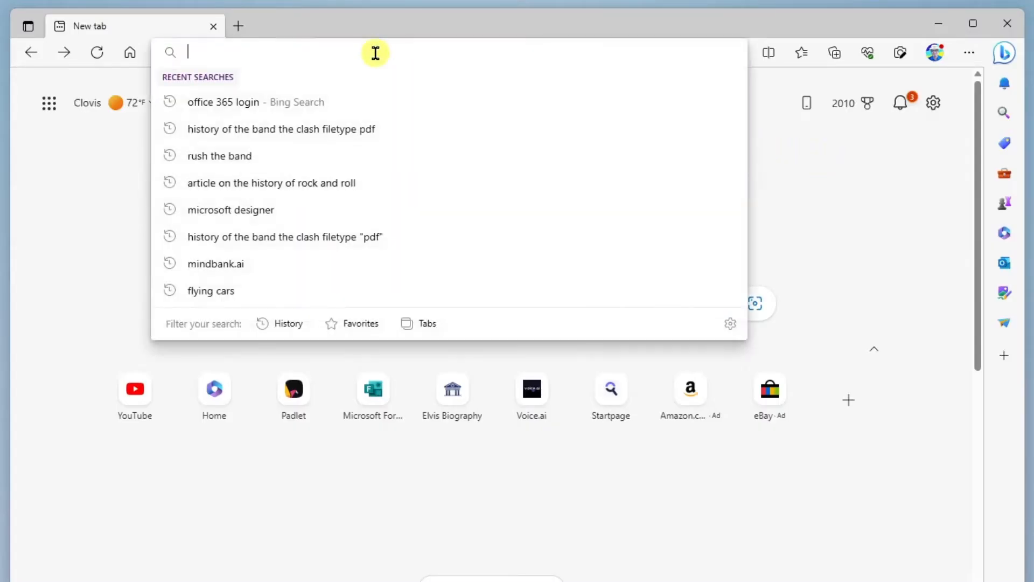
pyautogui.write('office.com/?auth=1')
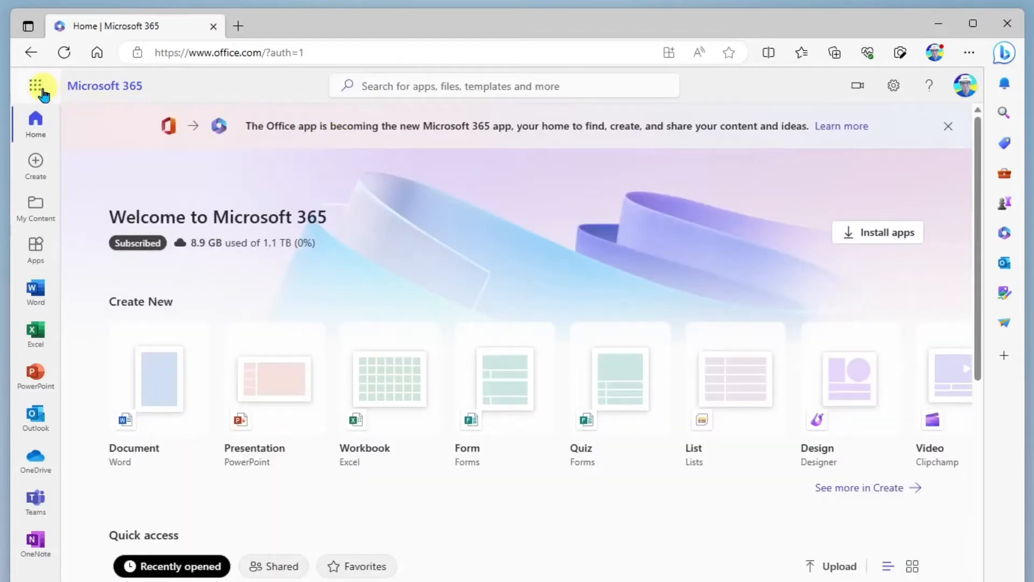
pyautogui.click(34, 87)
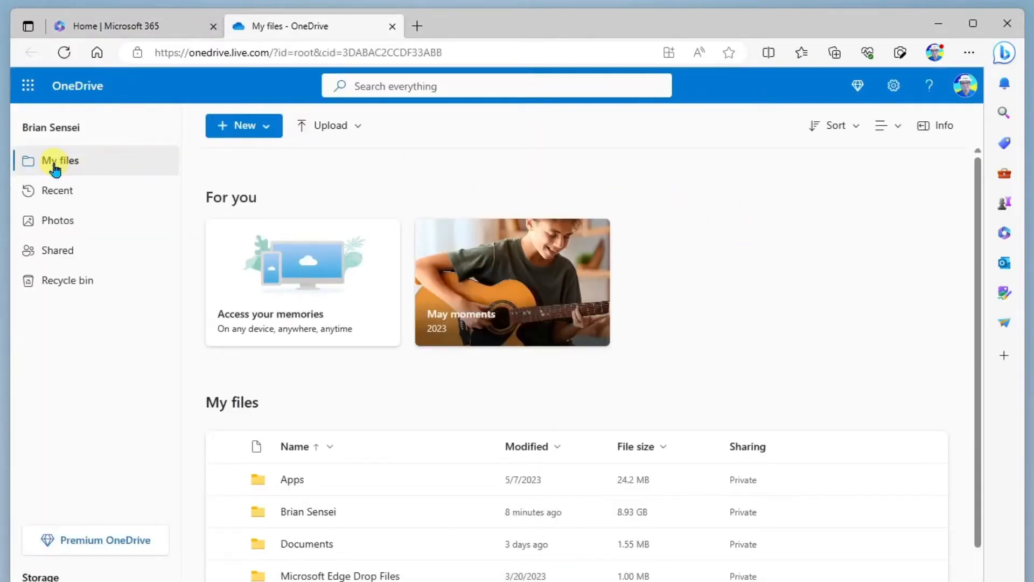
# - Scroll down My files to reach the Rock School folder
pyautogui.scroll(-3)
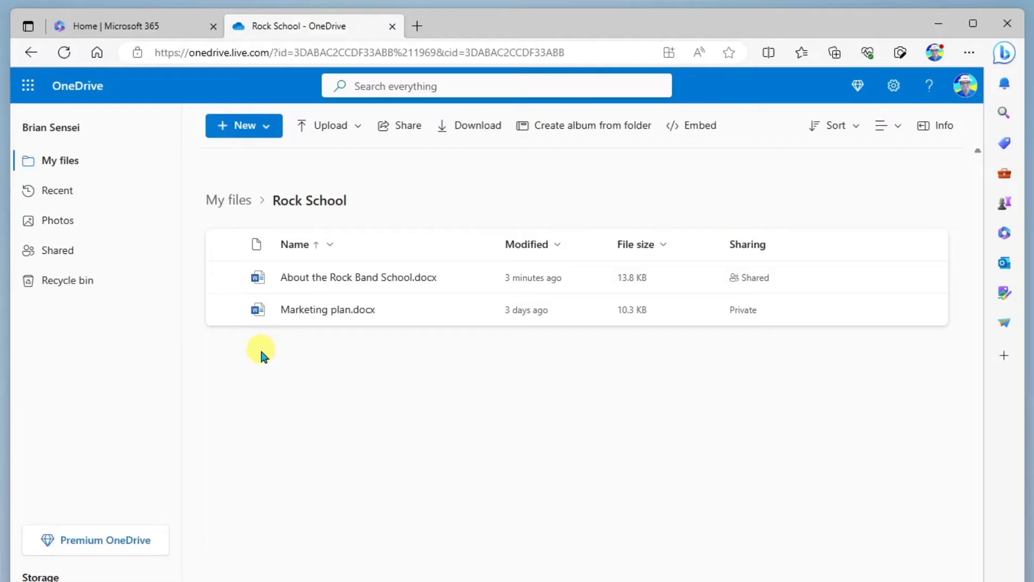
pyautogui.moveTo(237, 309)
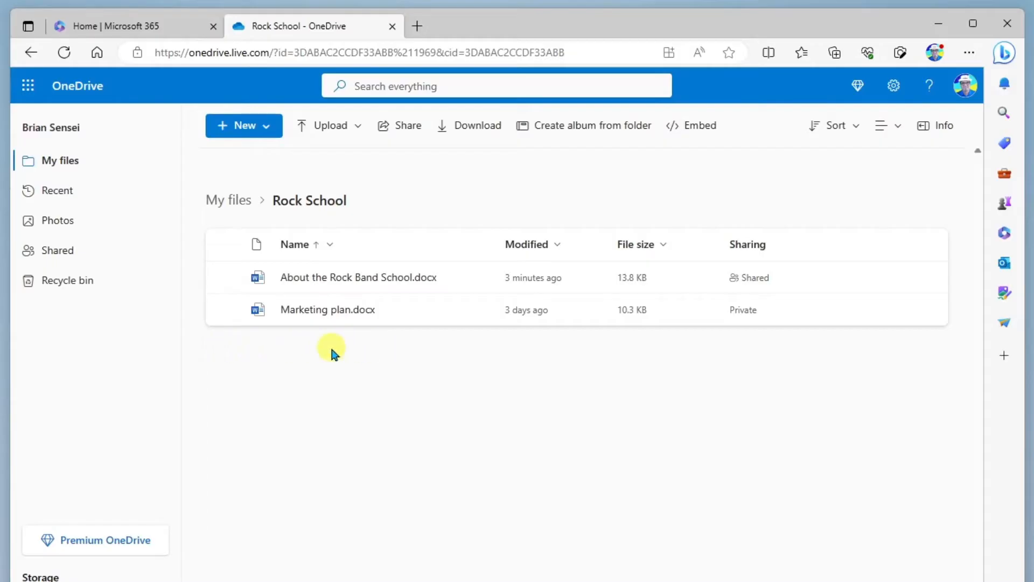
pyautogui.moveTo(249, 348)
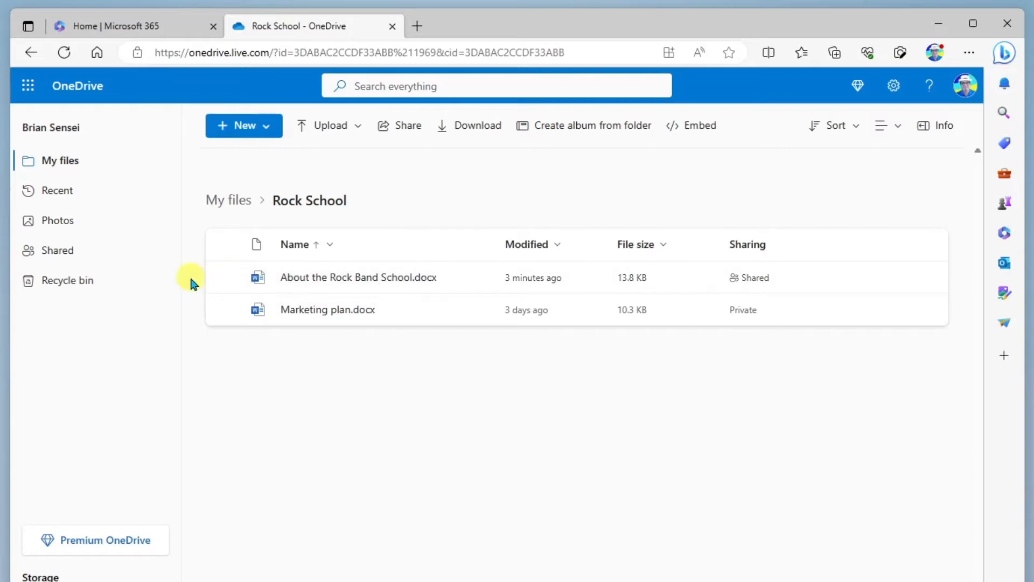
pyautogui.moveTo(357, 276)
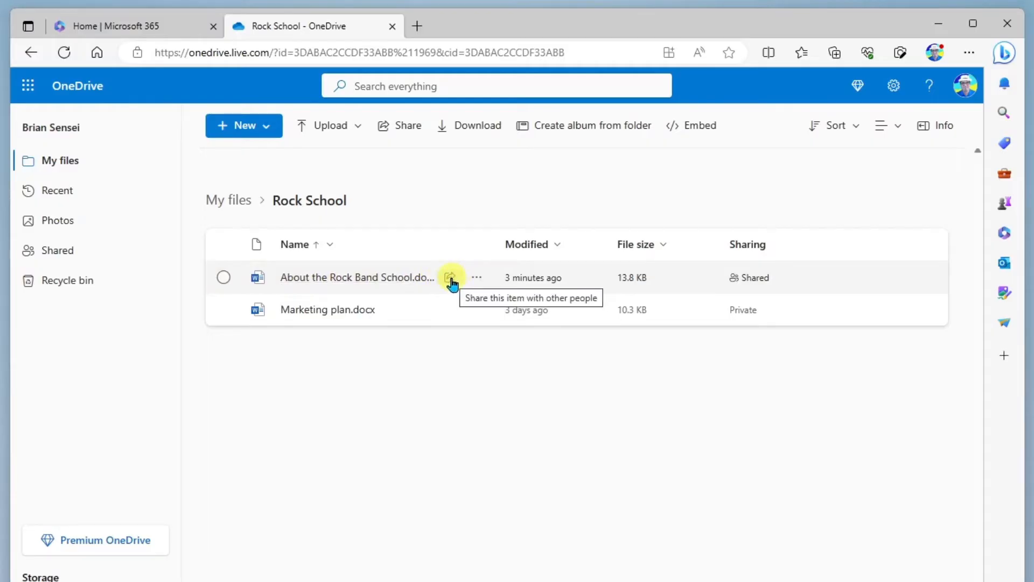
pyautogui.moveTo(225, 277)
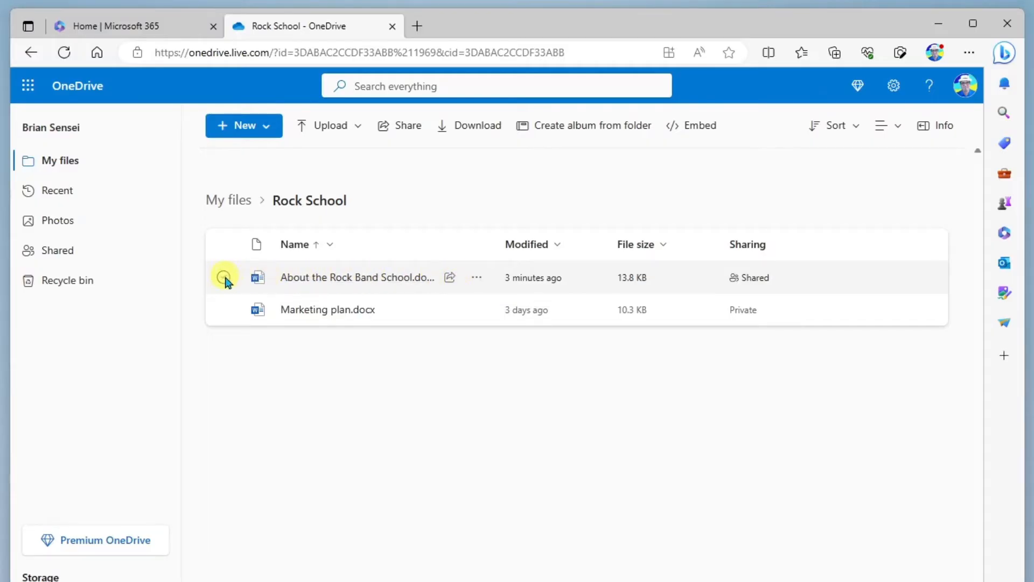
# - Select About the Rock Band School.docx and start sharing it
pyautogui.click(225, 276)
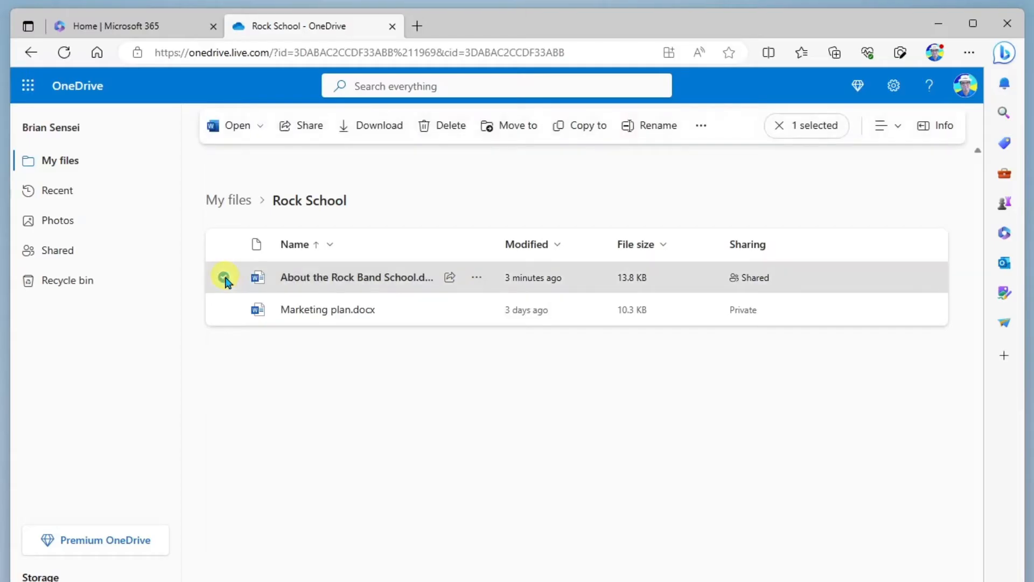
pyautogui.click(224, 277)
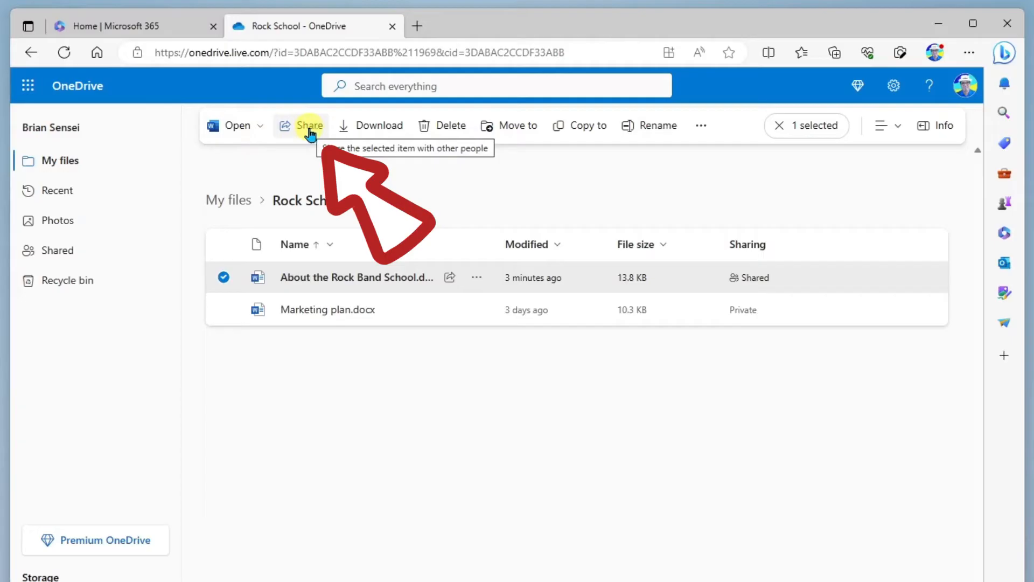
pyautogui.click(310, 125)
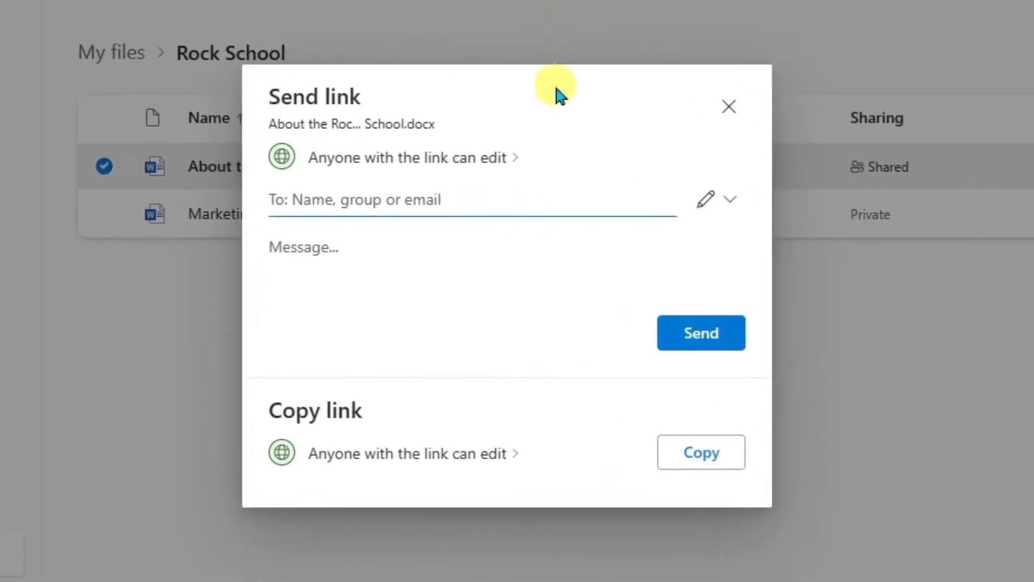
pyautogui.moveTo(516, 96)
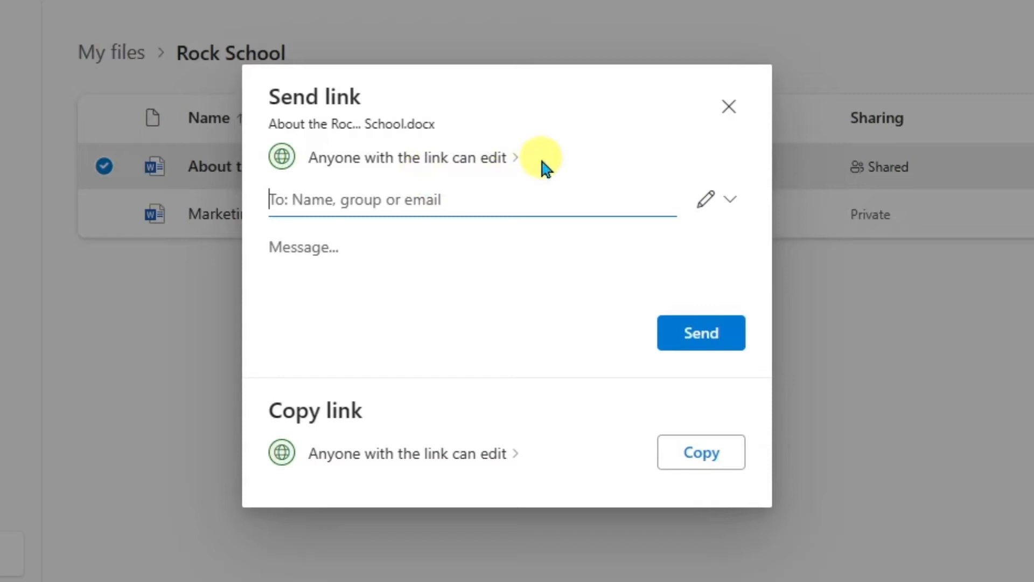
pyautogui.moveTo(571, 128)
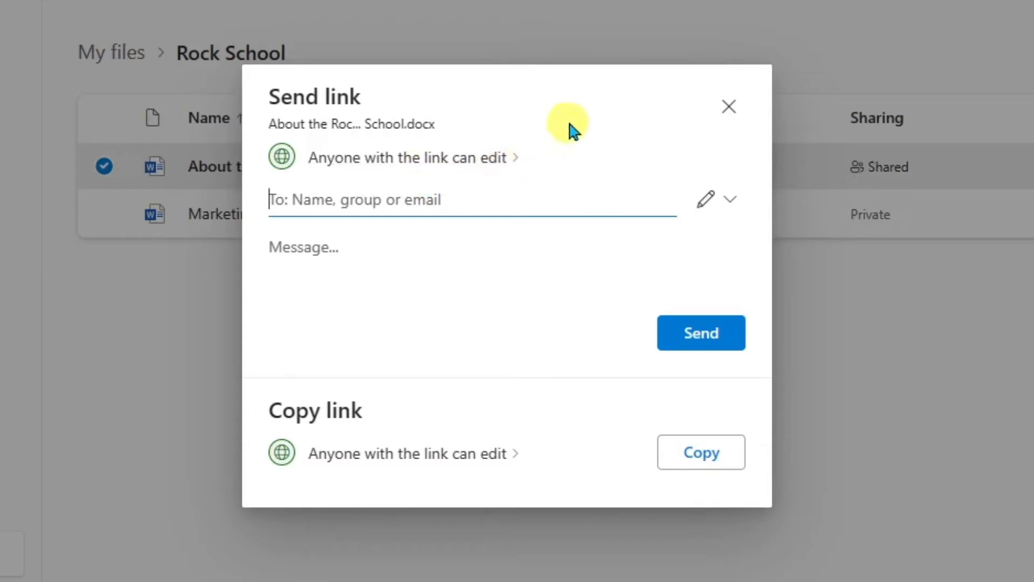
pyautogui.moveTo(463, 151)
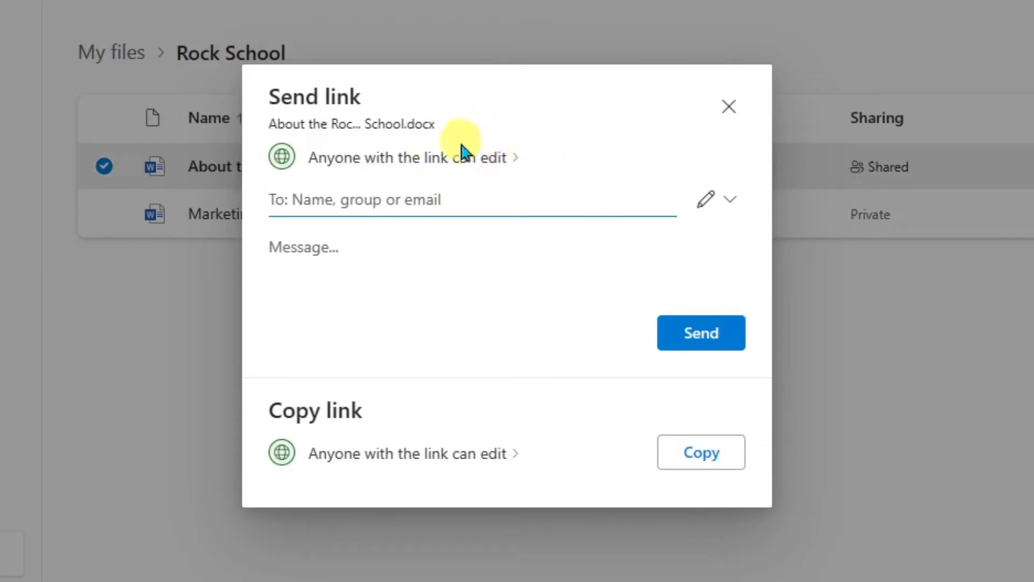
pyautogui.moveTo(408, 158)
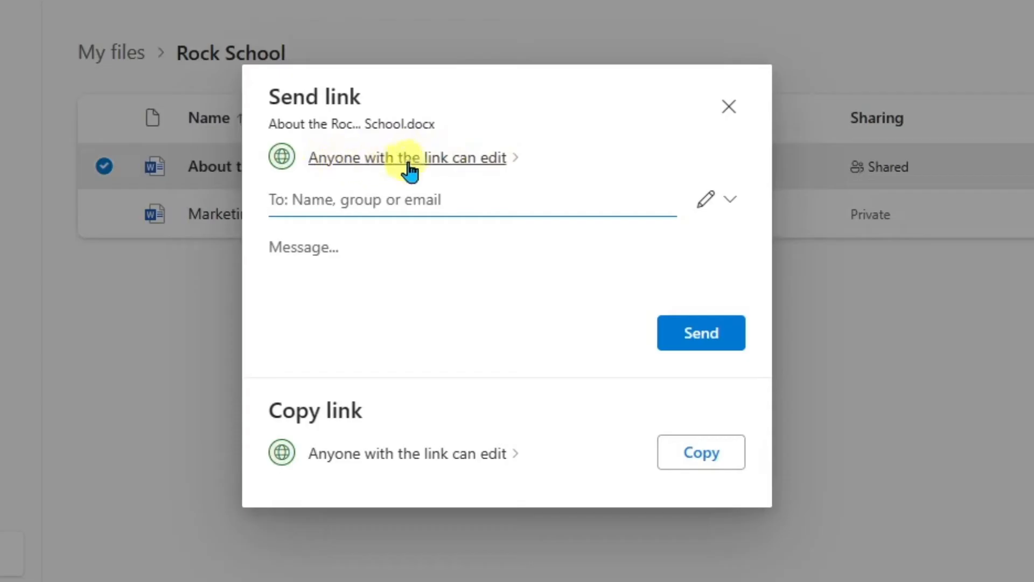
# - Change the anyone-with-the-link permission from Can edit to Can view and apply it
pyautogui.click(407, 158)
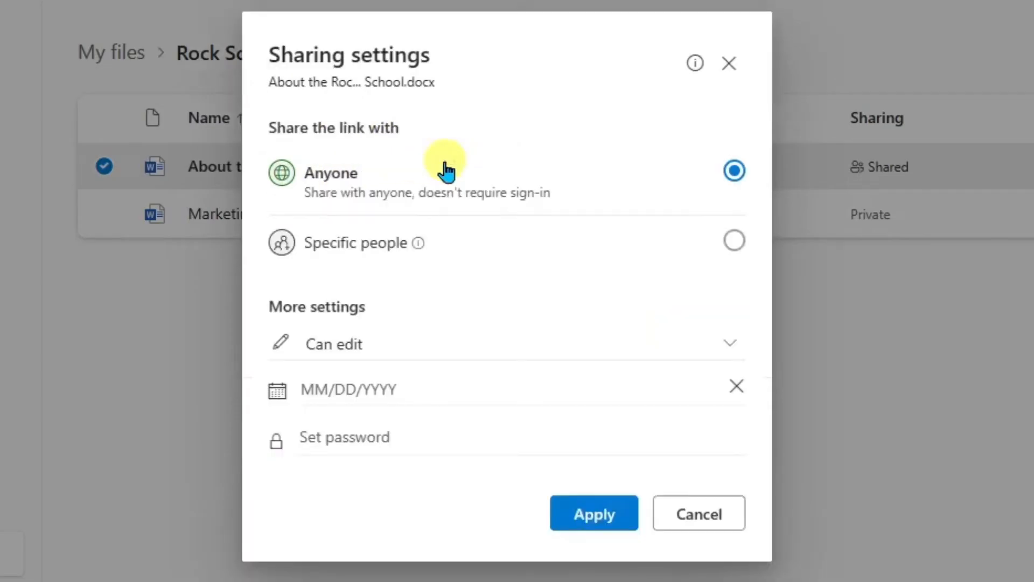
pyautogui.moveTo(612, 161)
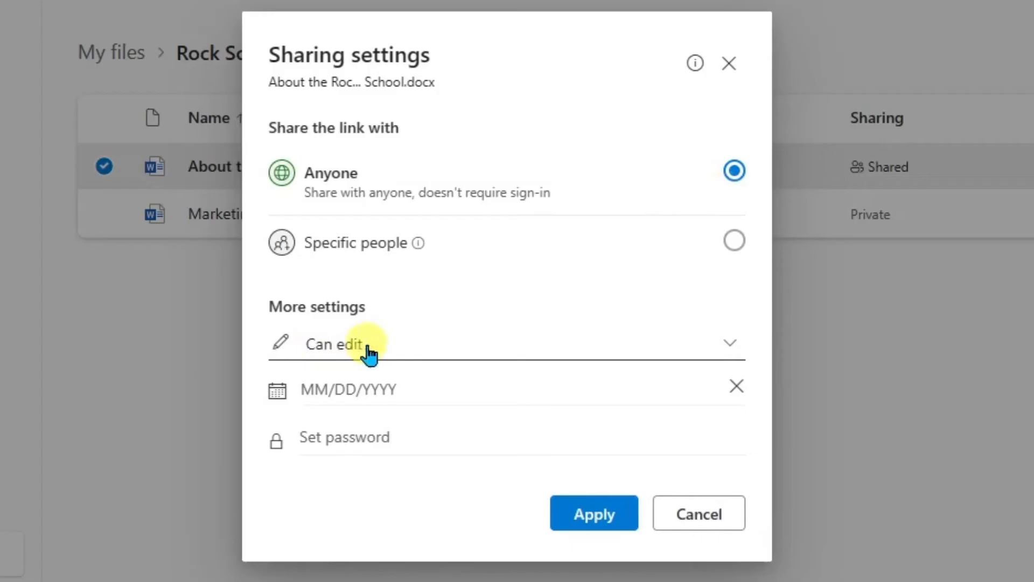
pyautogui.click(730, 343)
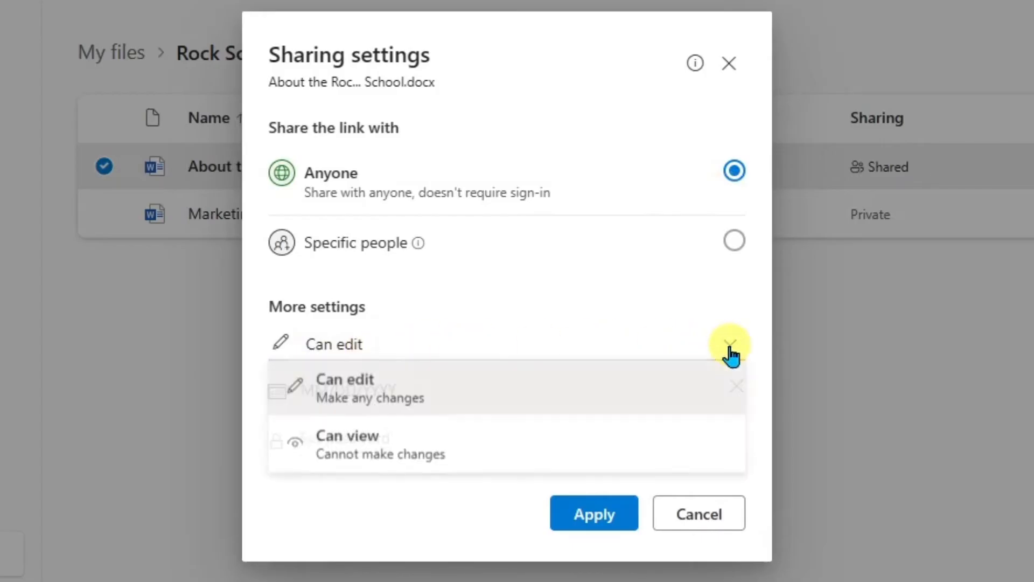
pyautogui.click(345, 444)
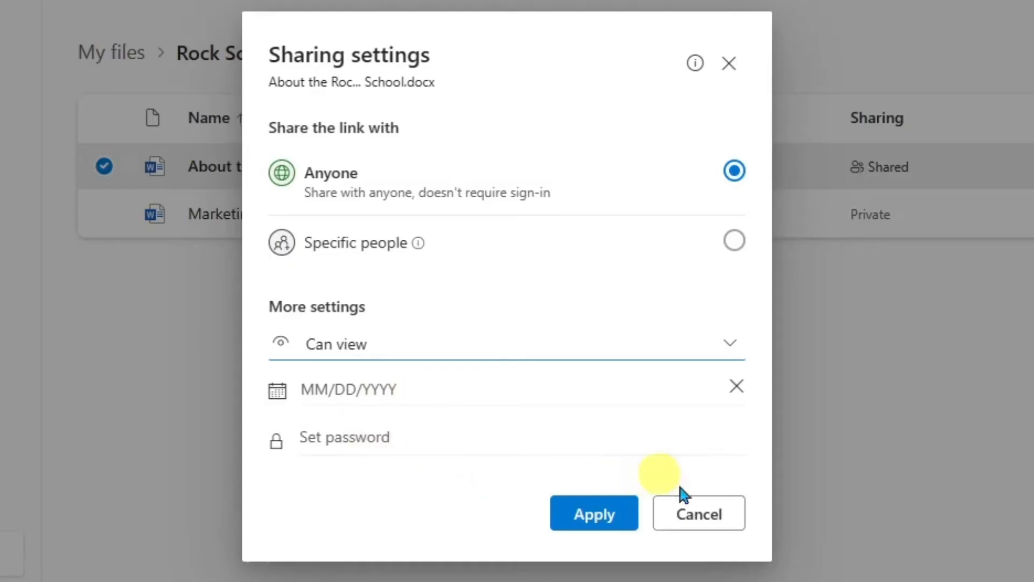
pyautogui.click(592, 513)
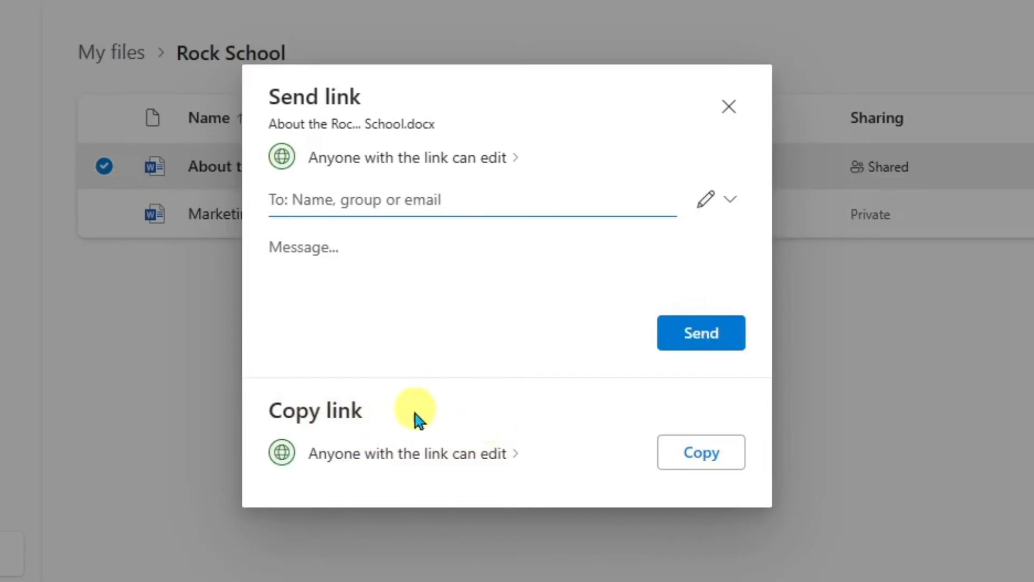
pyautogui.moveTo(406, 421)
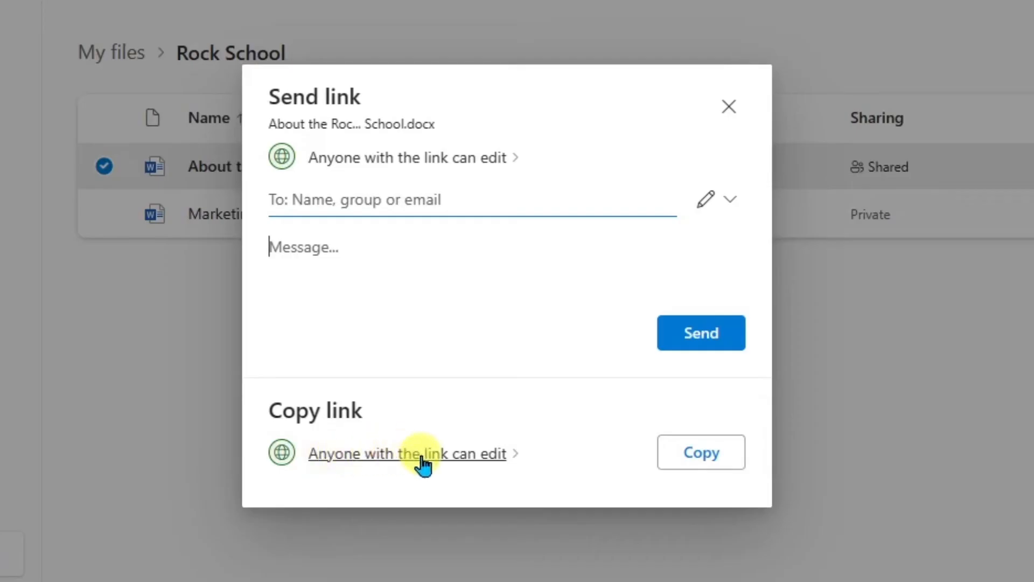
# - Reopen the link settings from 'Anyone with the link can edit' under Copy link
pyautogui.click(408, 454)
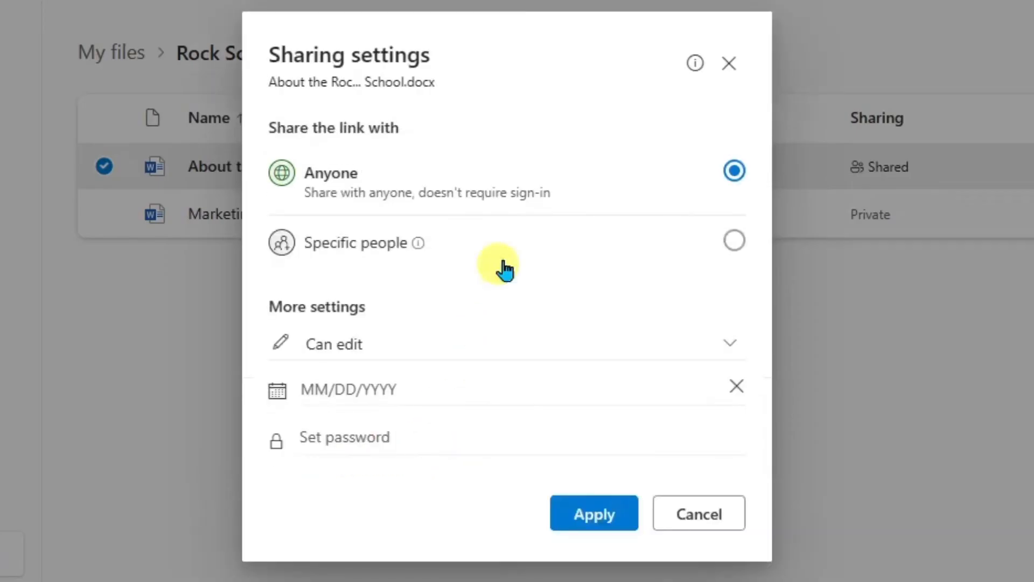
pyautogui.moveTo(531, 60)
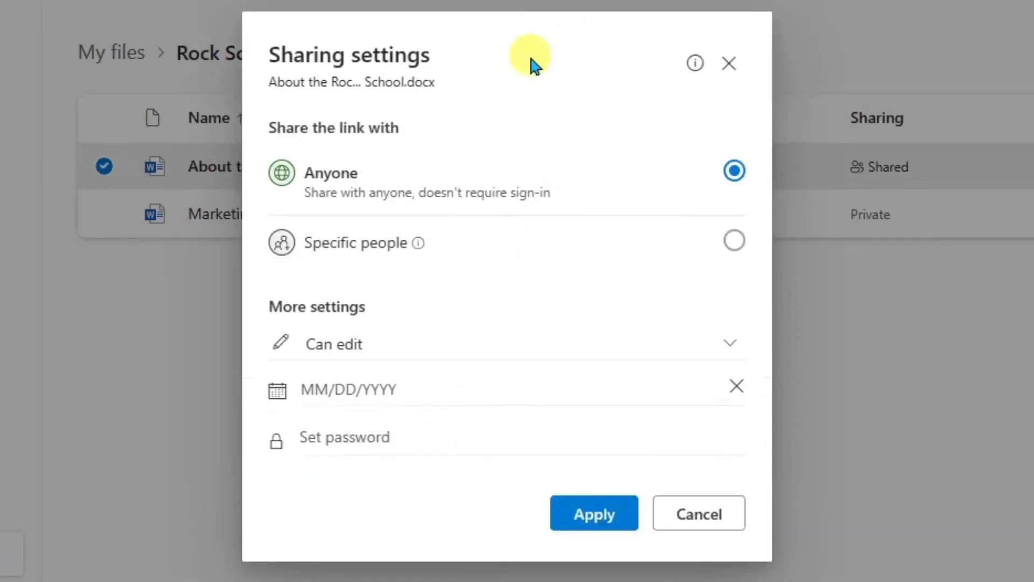
pyautogui.moveTo(321, 201)
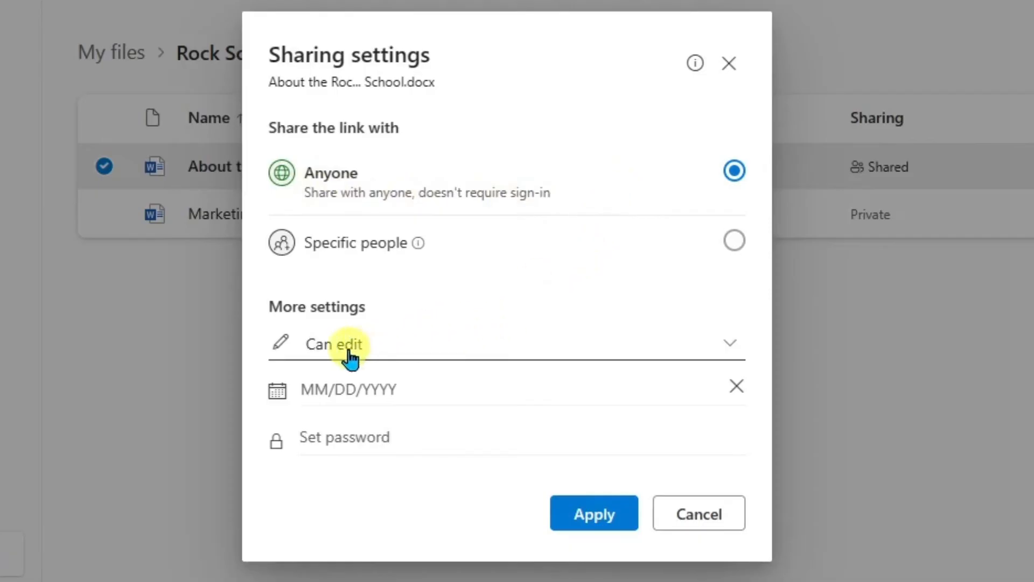
# - Set the link to Can view and apply so the view-only link is copied
pyautogui.click(731, 342)
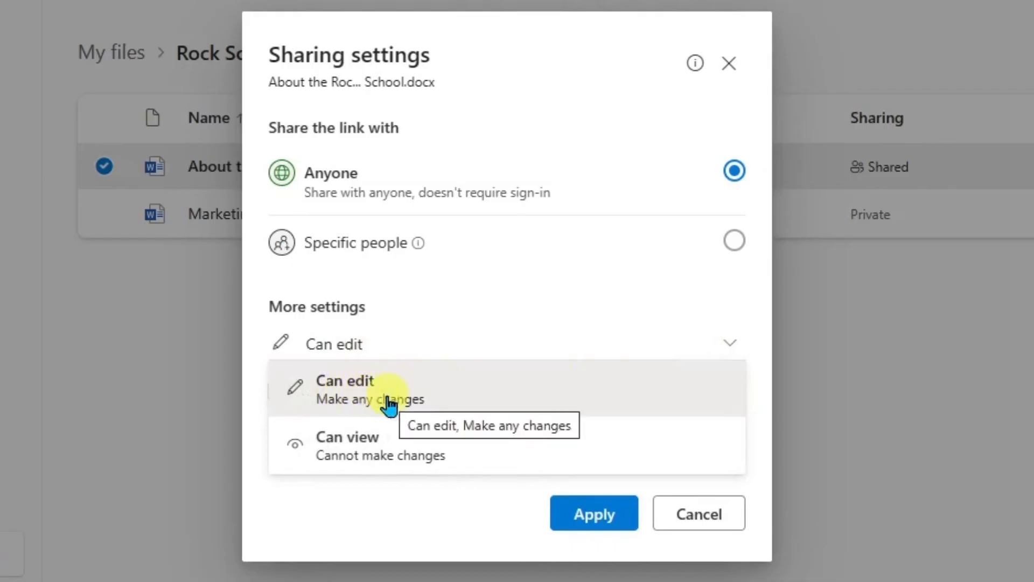
pyautogui.click(348, 444)
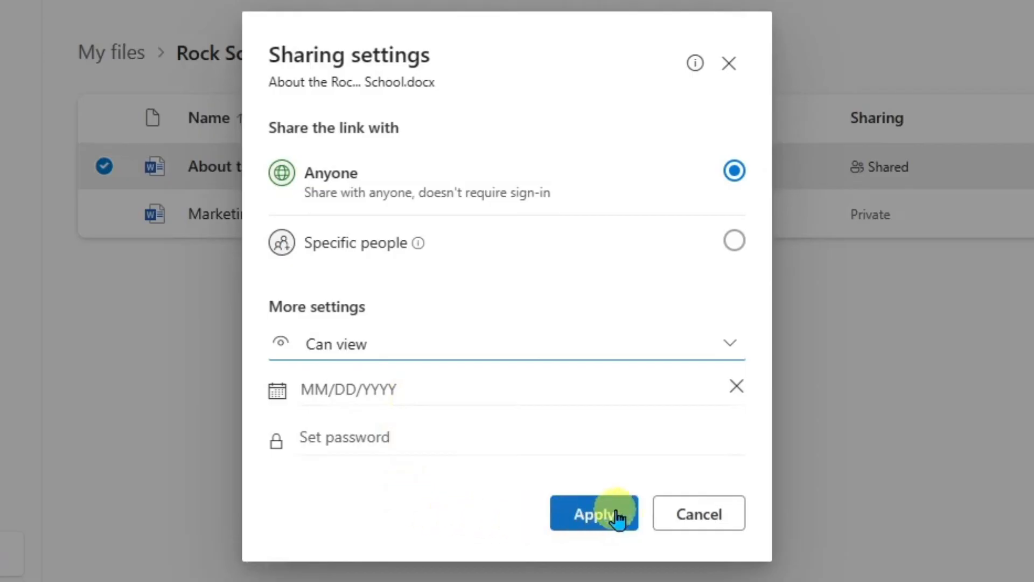
pyautogui.moveTo(626, 515)
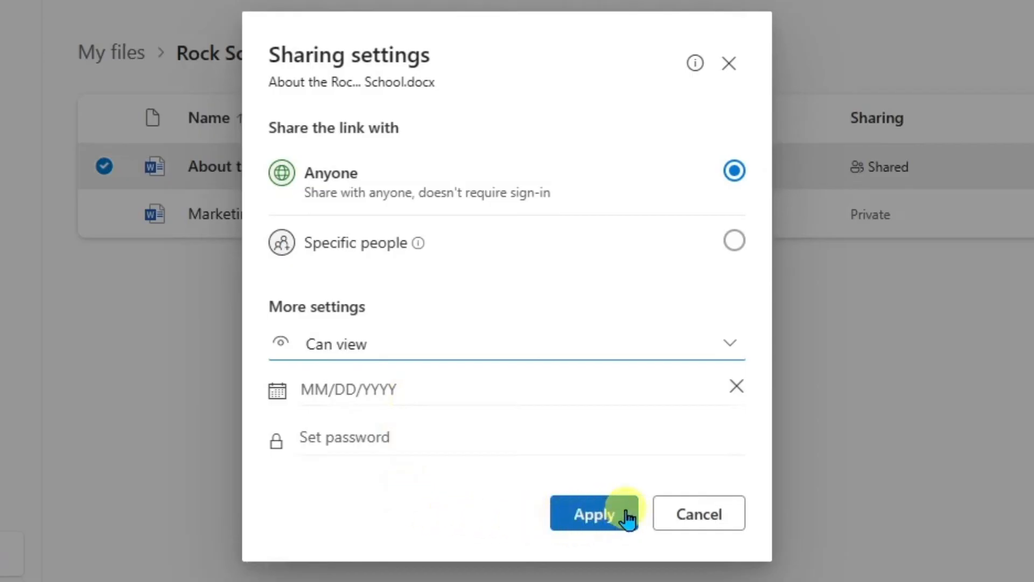
pyautogui.click(593, 514)
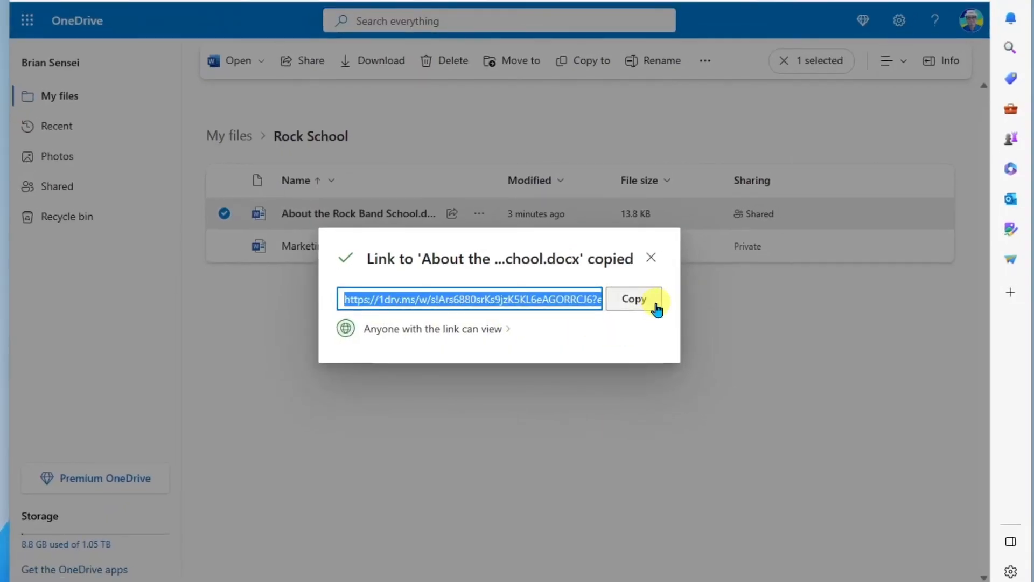
pyautogui.moveTo(650, 257)
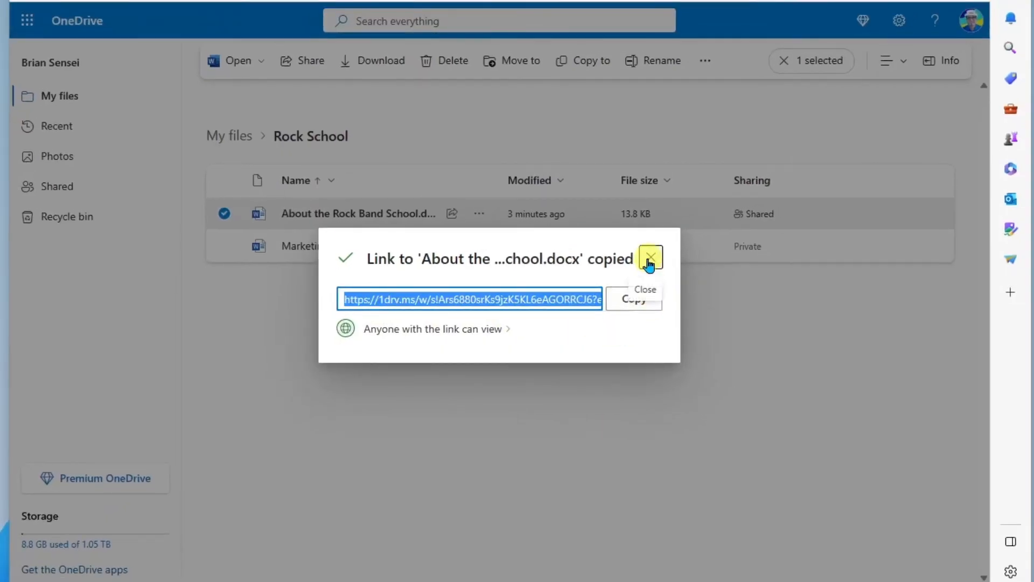
# - Dismiss the 'Link copied' notice to return to the Rock School file list
pyautogui.click(649, 258)
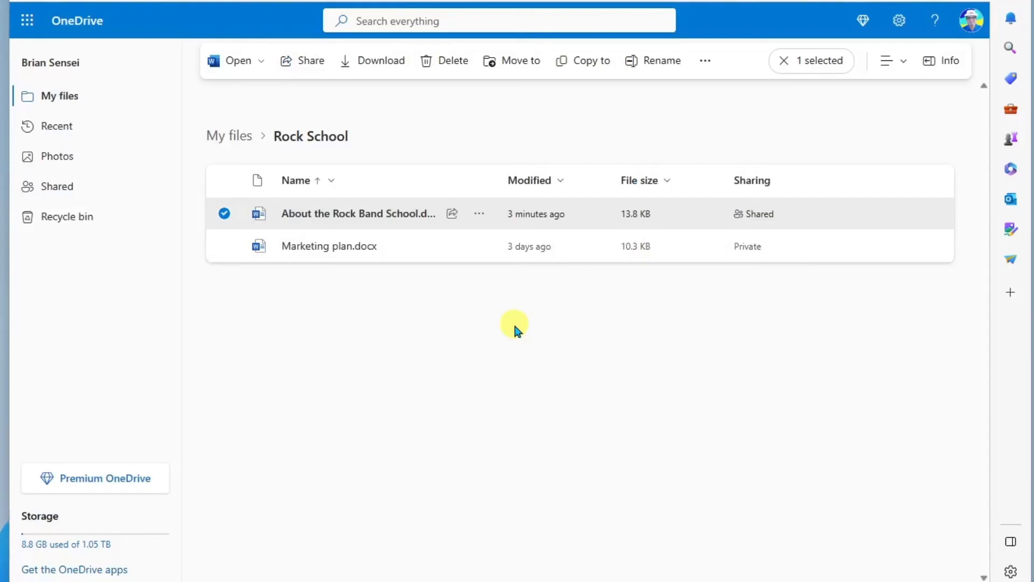
pyautogui.moveTo(224, 214)
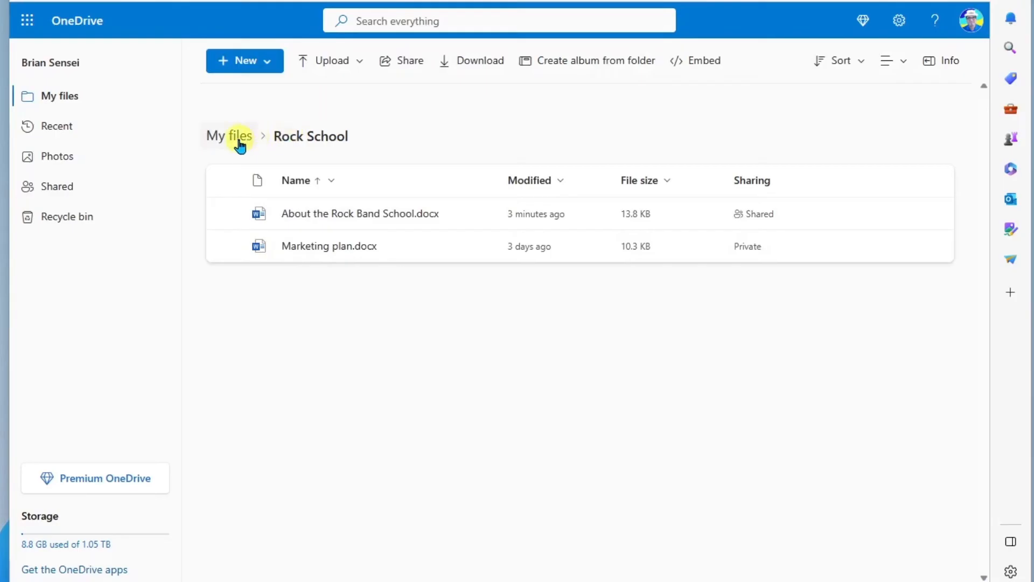
# - Back in My files, select the Rock School folder, view its Send link dialog, and close it
pyautogui.click(228, 136)
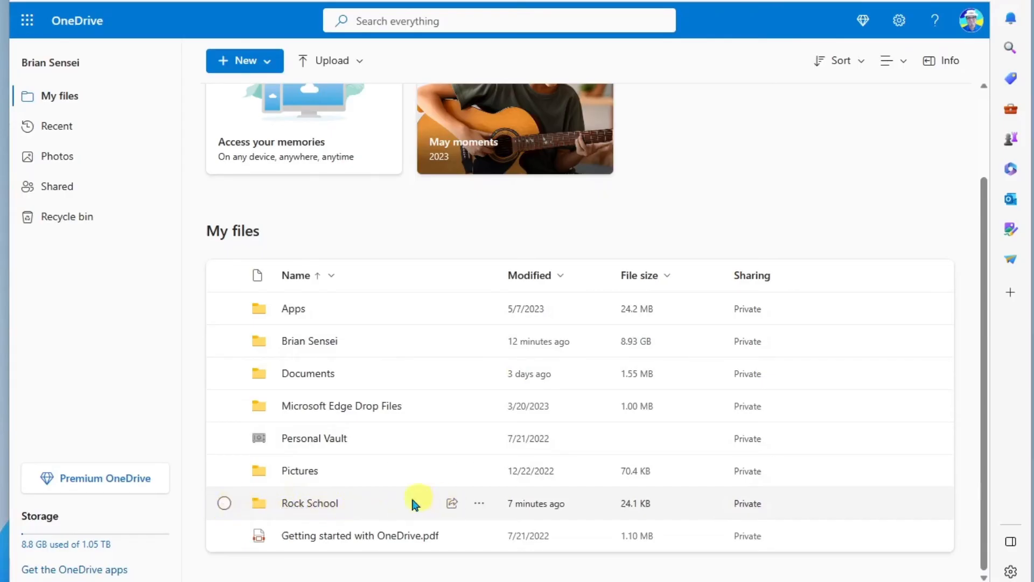
pyautogui.click(224, 503)
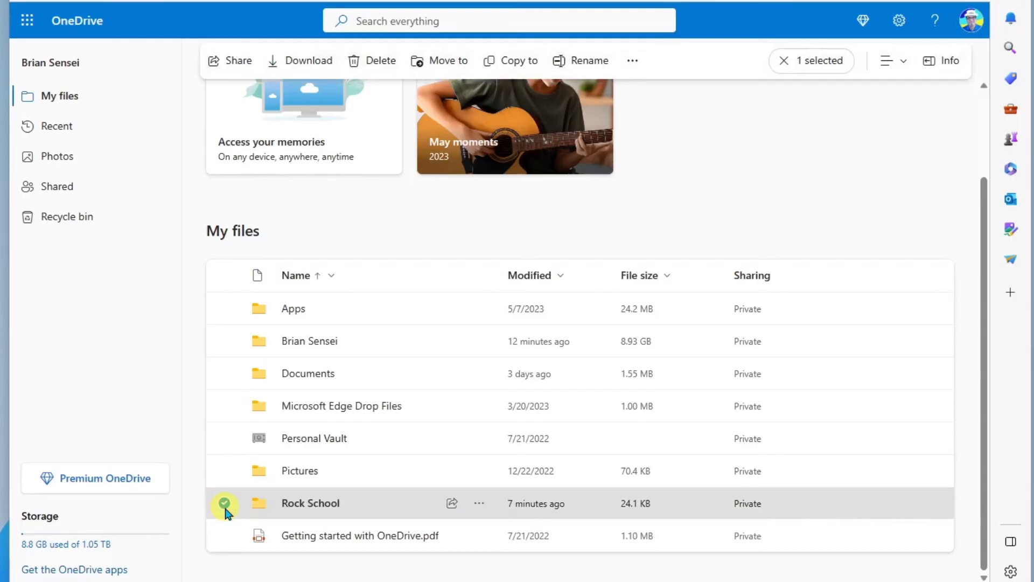
pyautogui.moveTo(228, 60)
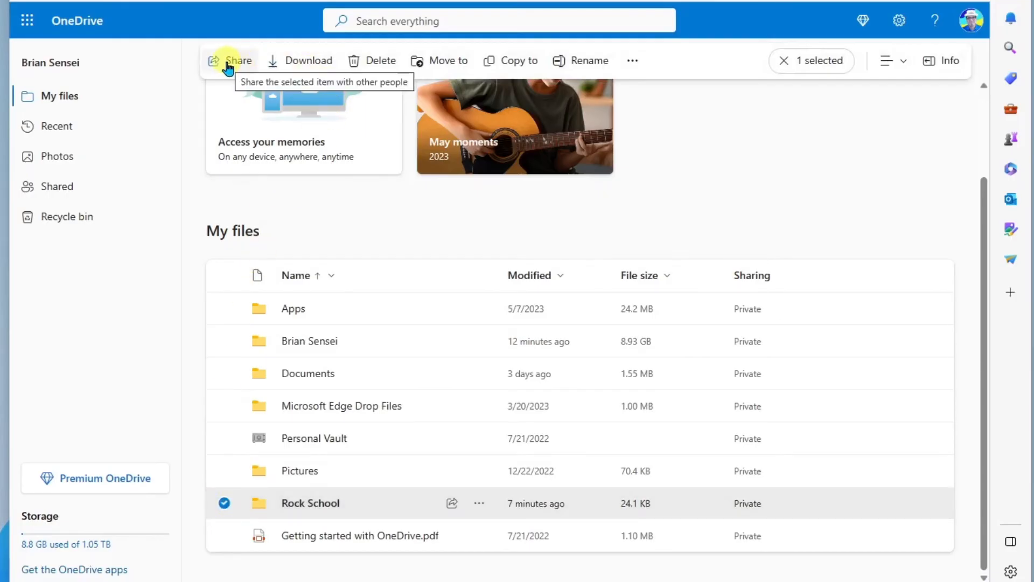
pyautogui.click(235, 60)
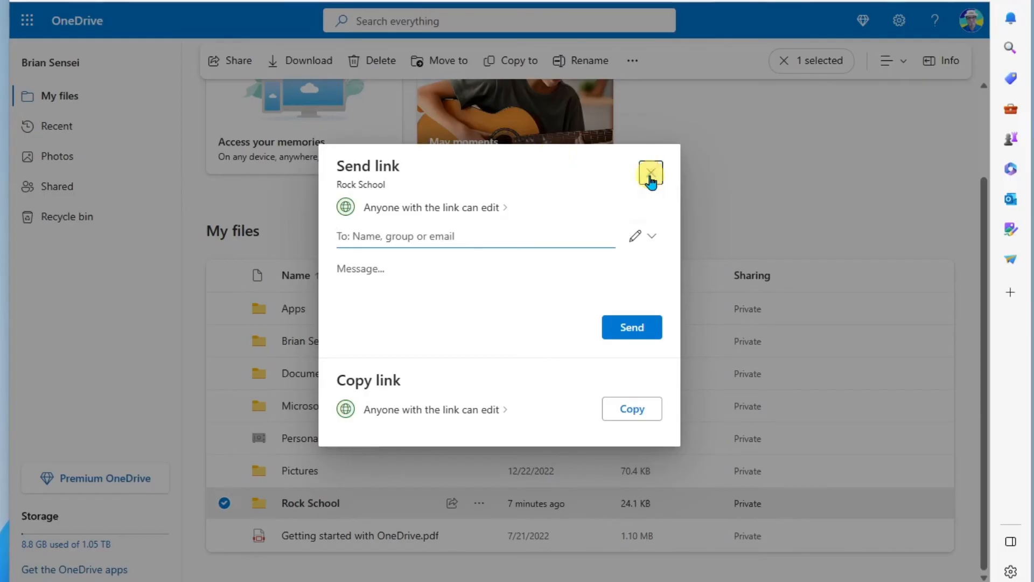
pyautogui.click(648, 173)
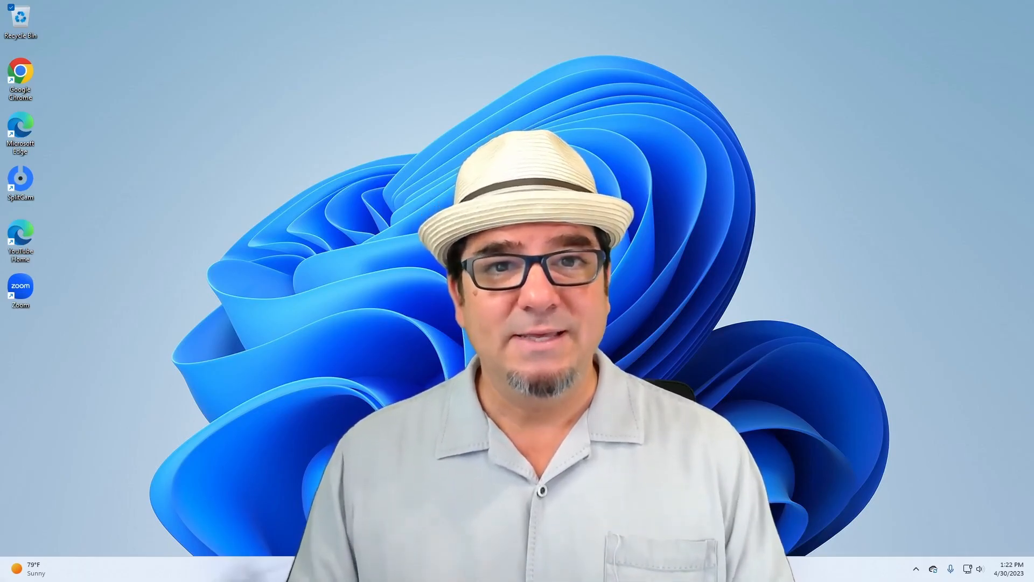
pyautogui.click(575, 488)
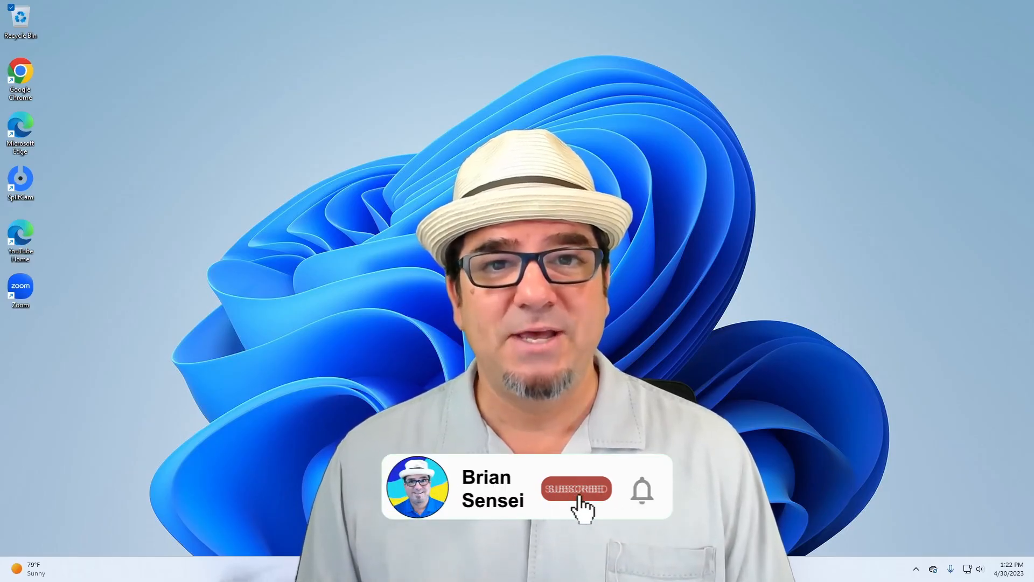
pyautogui.click(575, 488)
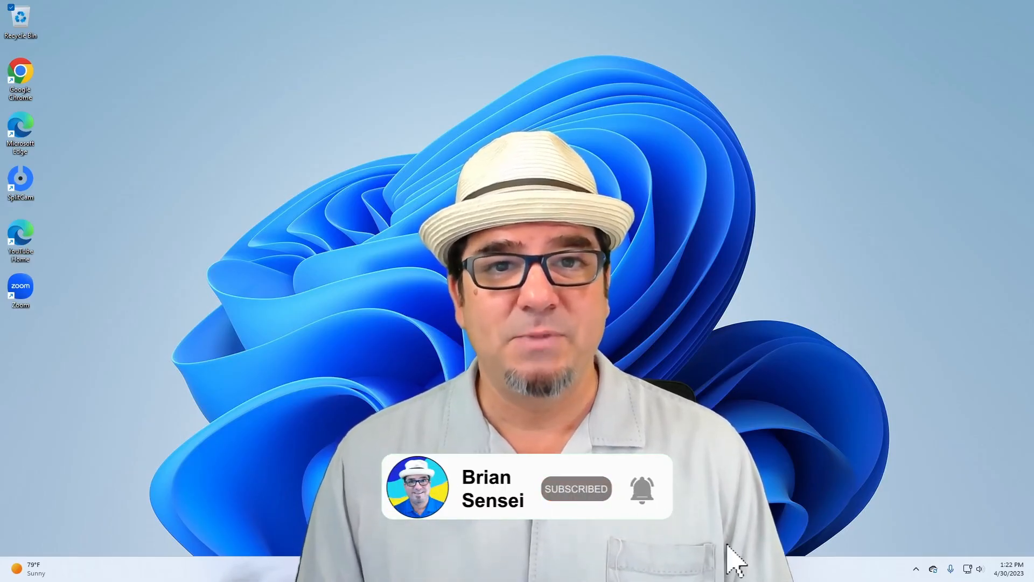